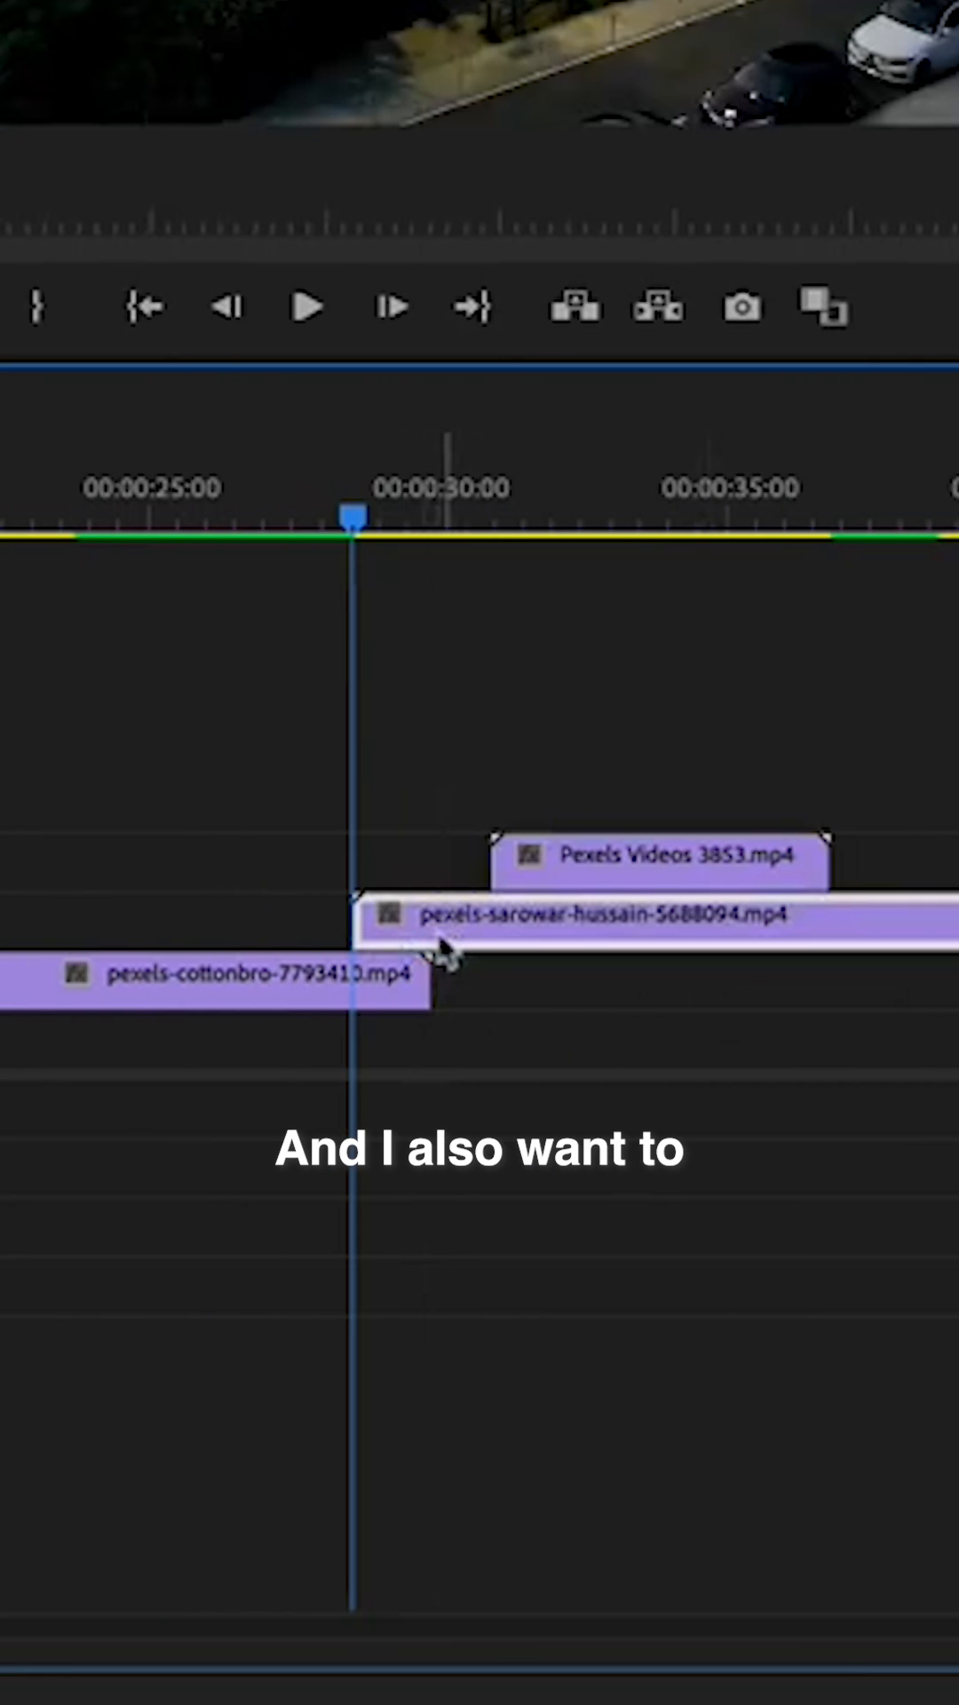
mouse_move(451, 957)
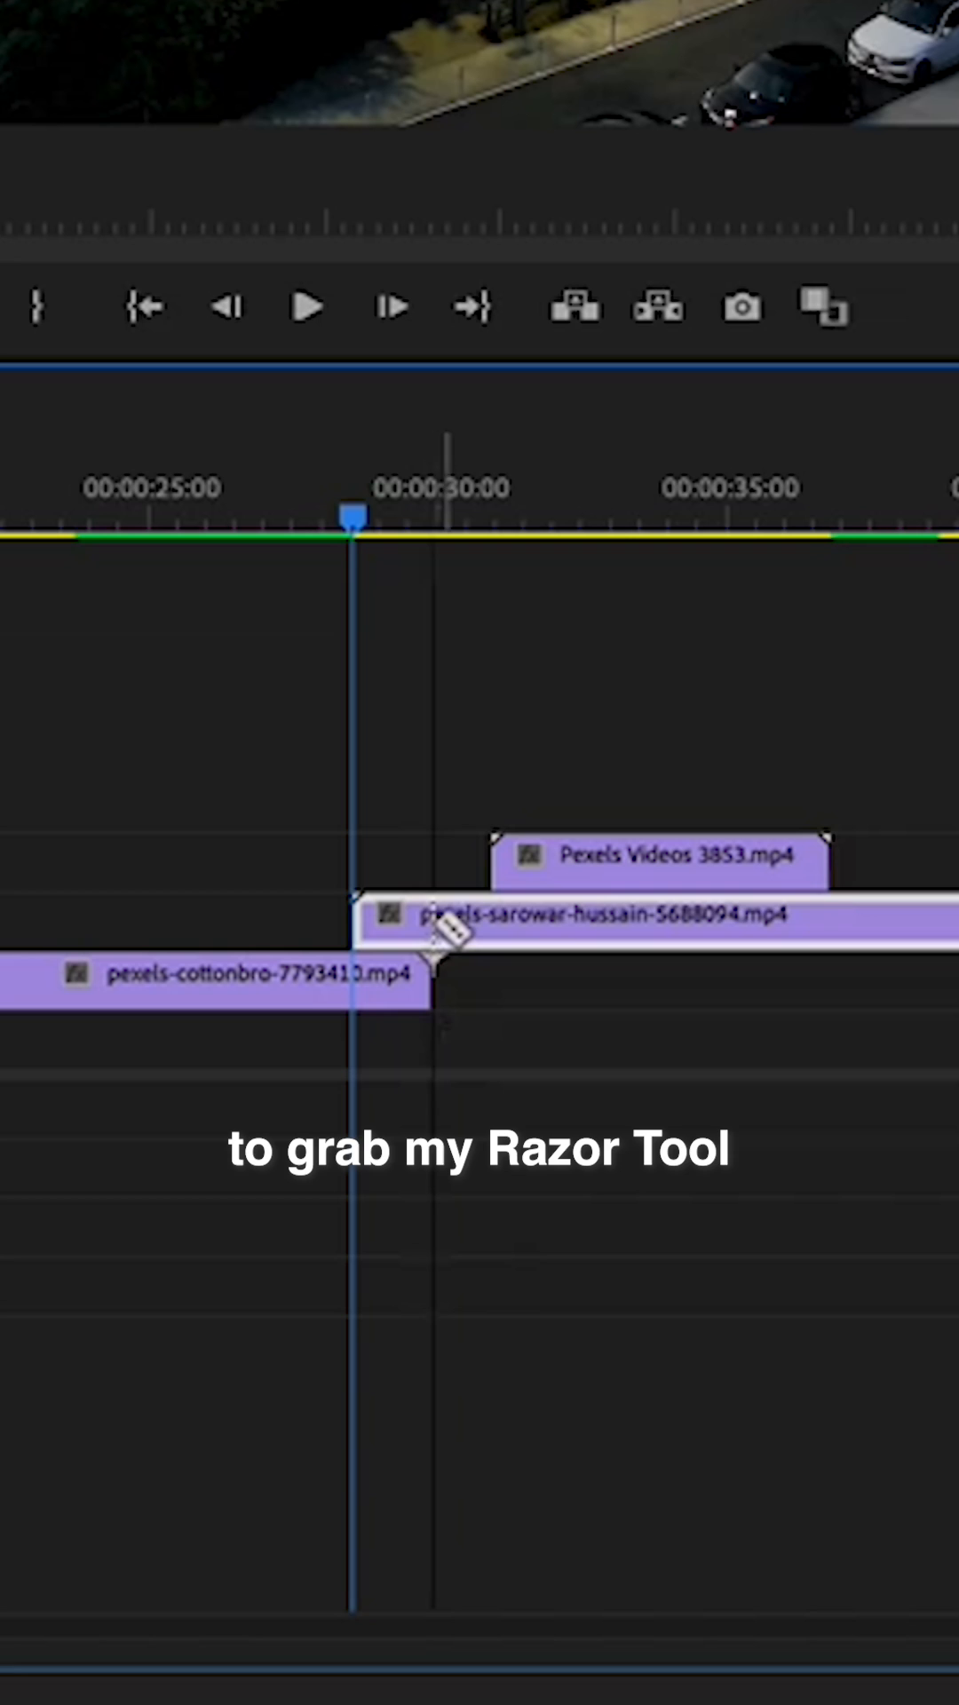